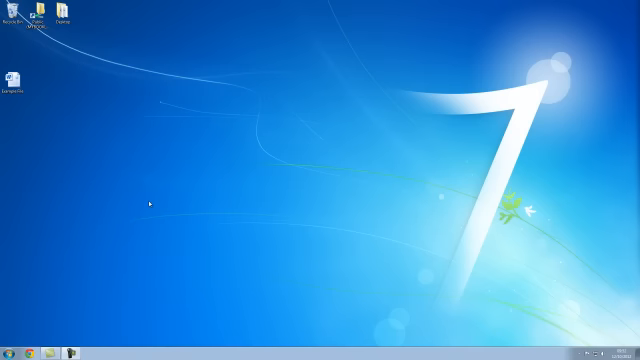
- Open Example File from the desktop and show its backstage Info page with protection options
click(16, 80)
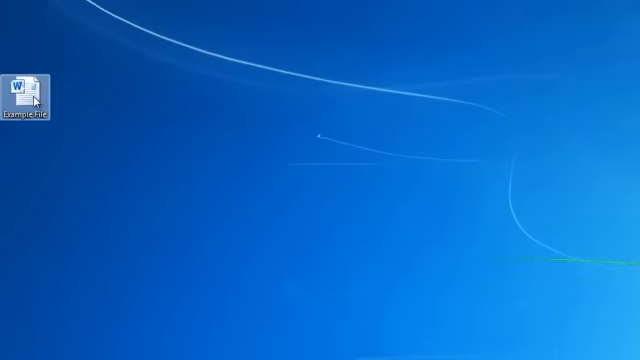
double_click(22, 84)
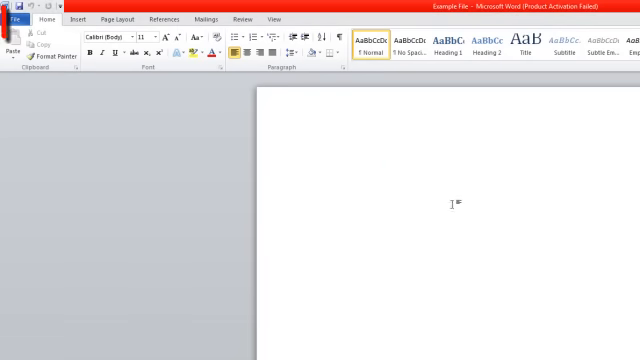
click(12, 18)
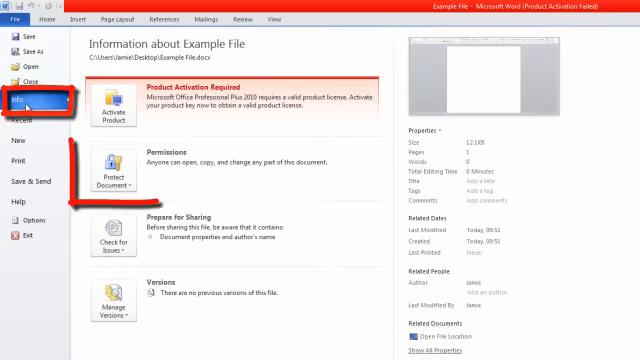
click(124, 176)
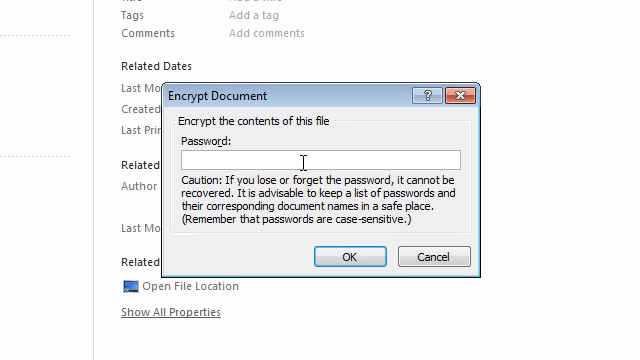
text(password)
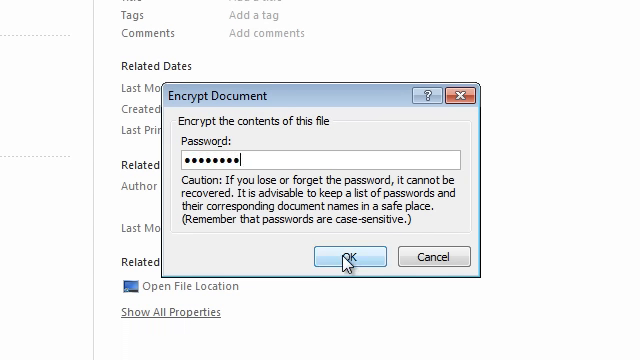
click(348, 256)
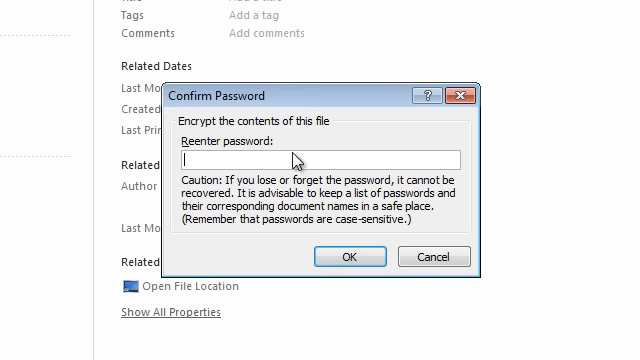
text(••)
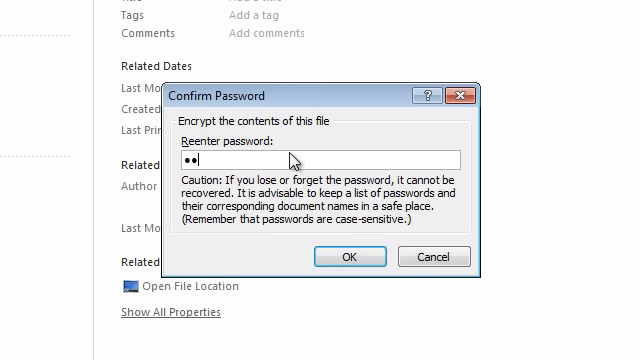
text(password)
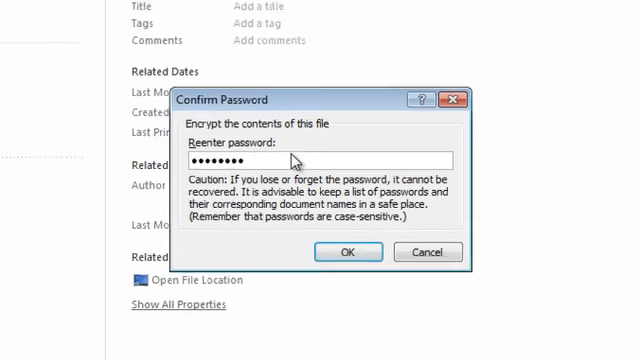
click(348, 252)
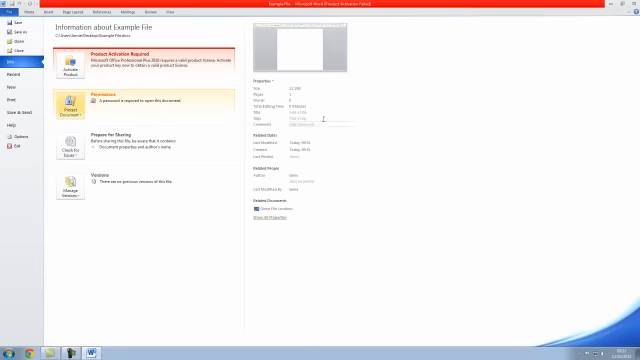
- Close and reopen the document, dismiss the Office activation notice, and focus its blank page
click(16, 10)
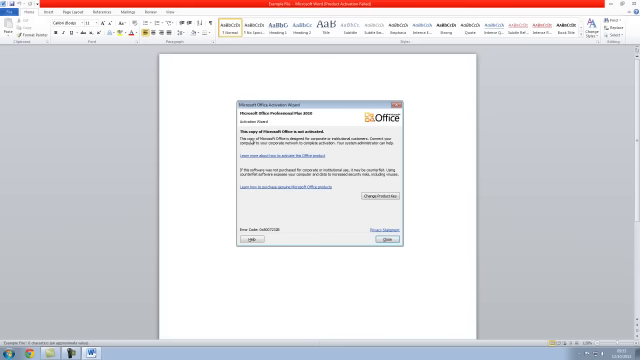
click(382, 238)
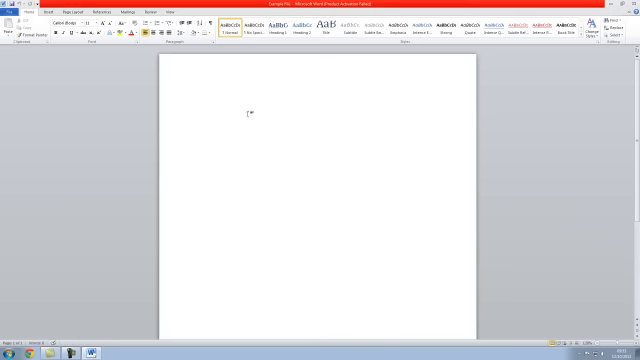
click(200, 94)
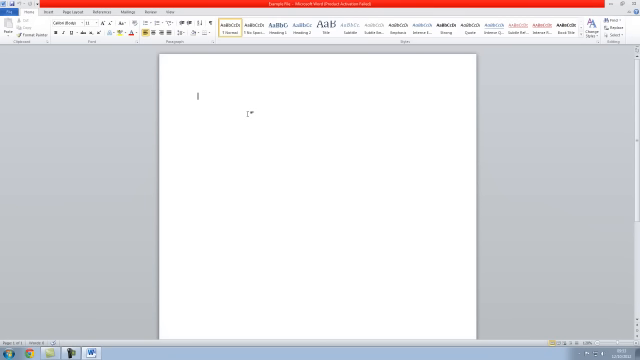